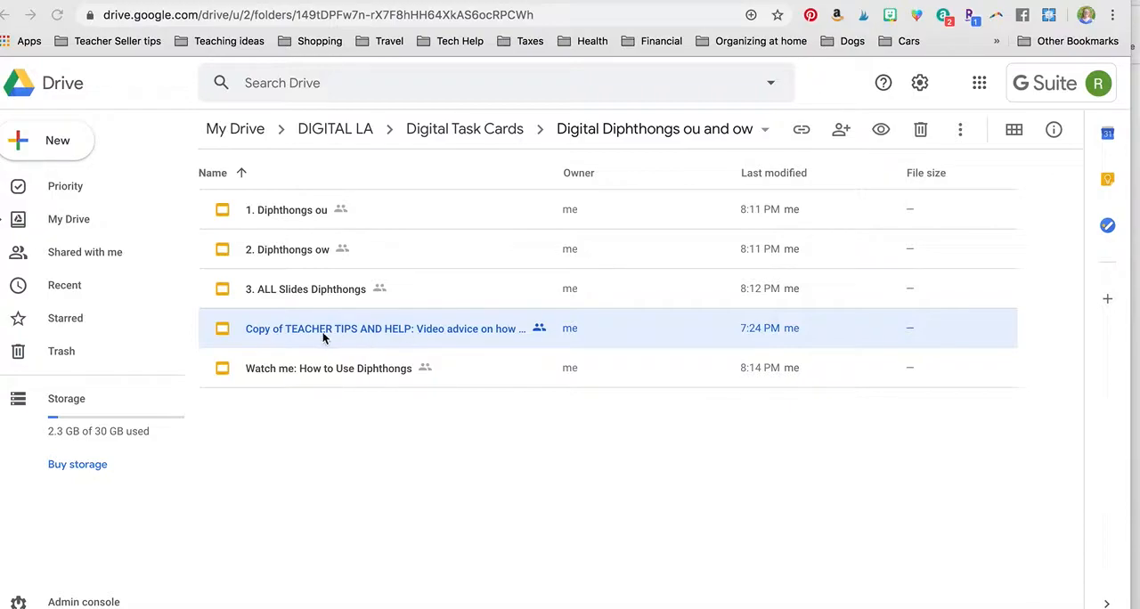
Step: Open 'Copy of TEACHER TIPS AND HELP' from the Drive folder in Slides
{"action": "double_click", "coordinate": [384, 329]}
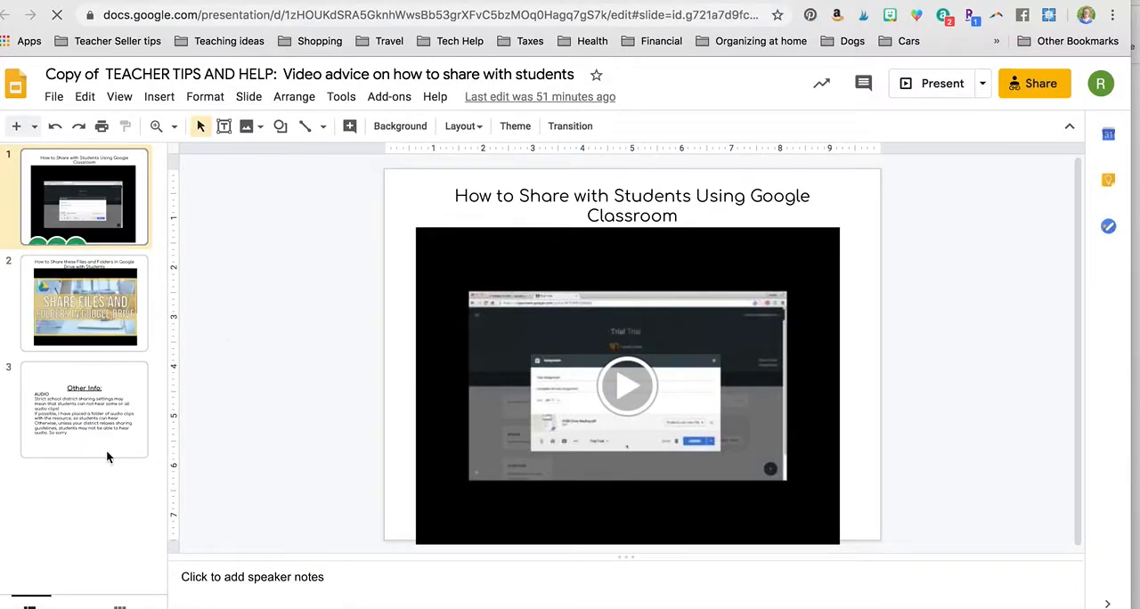
Step: View slide 3, 'Other Info', with its note on audio sharing restrictions
{"action": "left_click", "coordinate": [83, 410]}
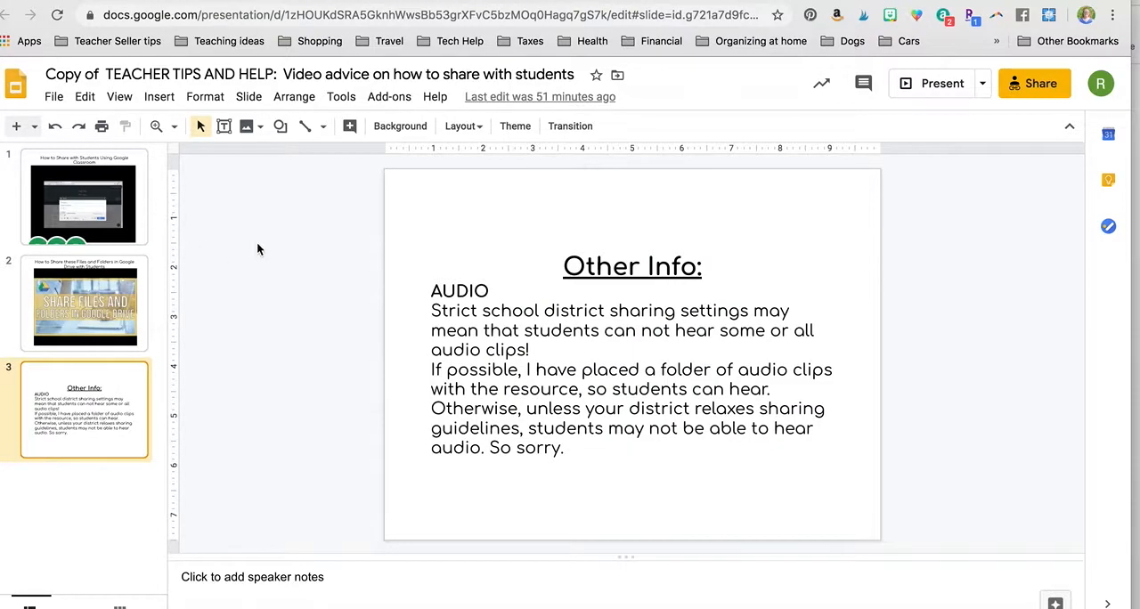
{"action": "mouse_move", "coordinate": [426, 197]}
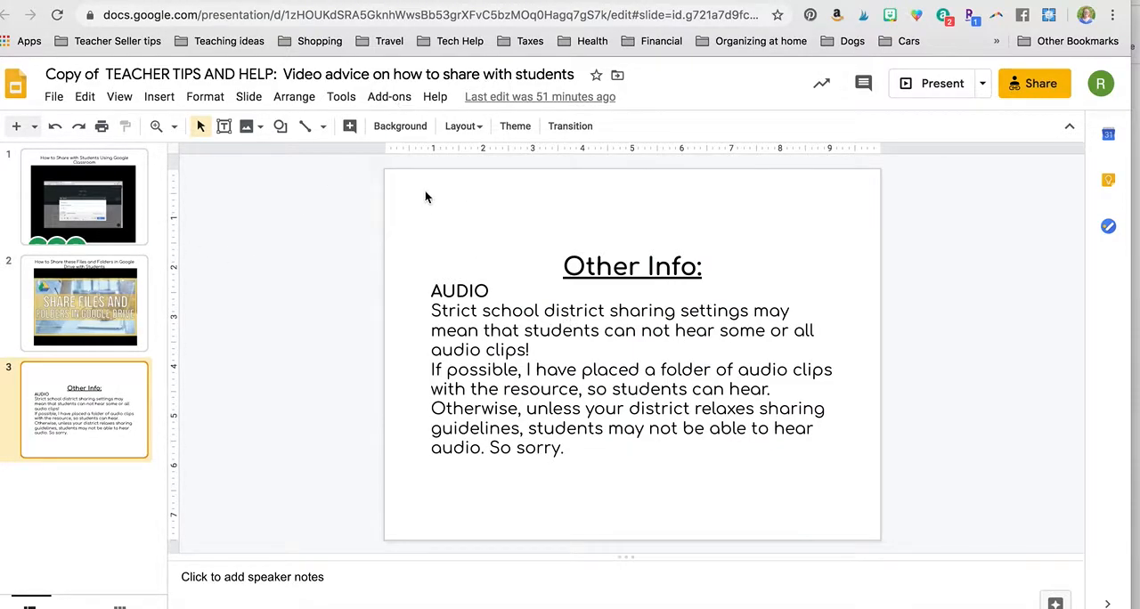
{"action": "mouse_move", "coordinate": [624, 420]}
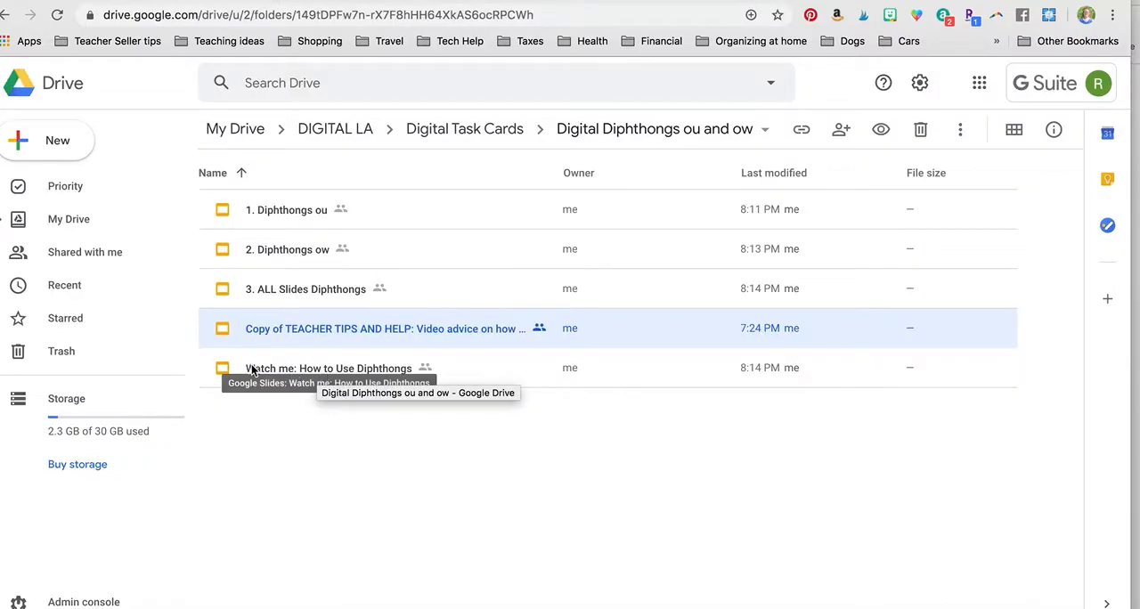
{"action": "left_click", "coordinate": [328, 368]}
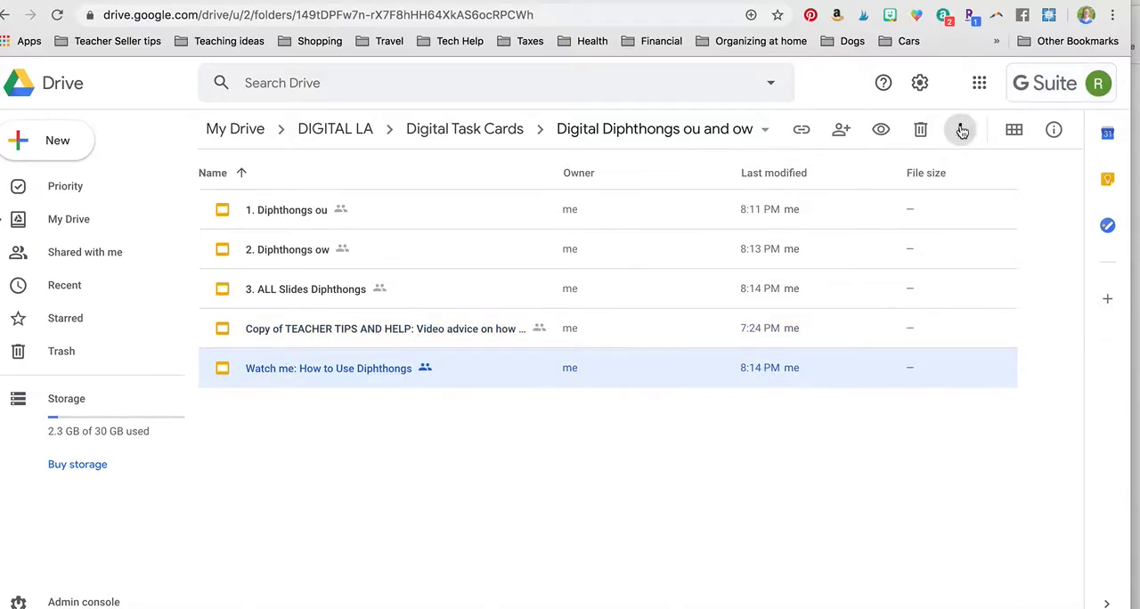
{"action": "left_click", "coordinate": [961, 129]}
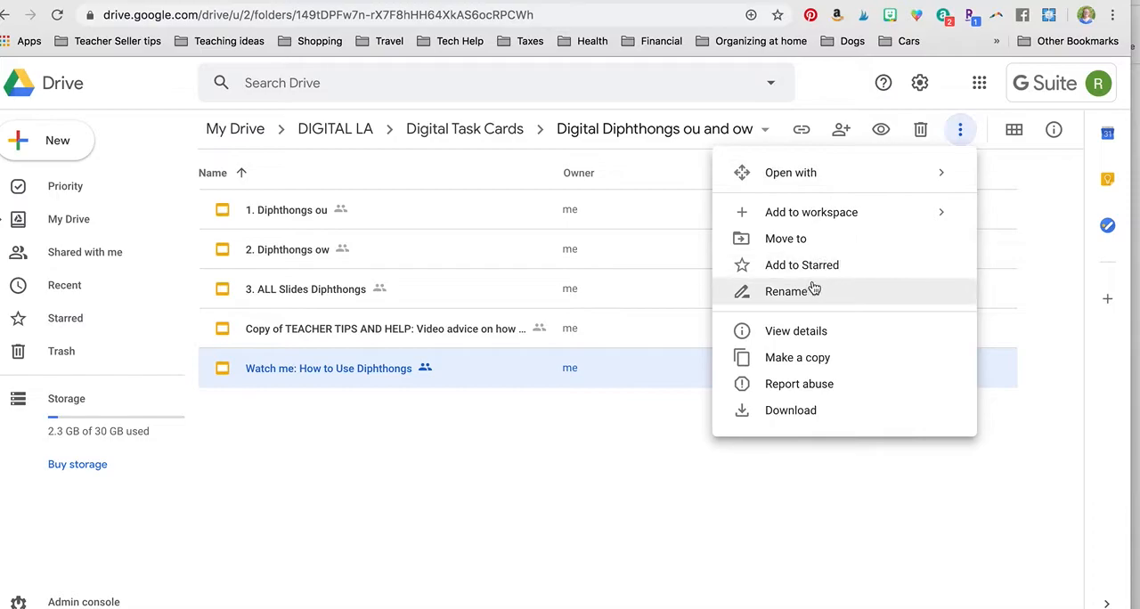
{"action": "mouse_move", "coordinate": [328, 368]}
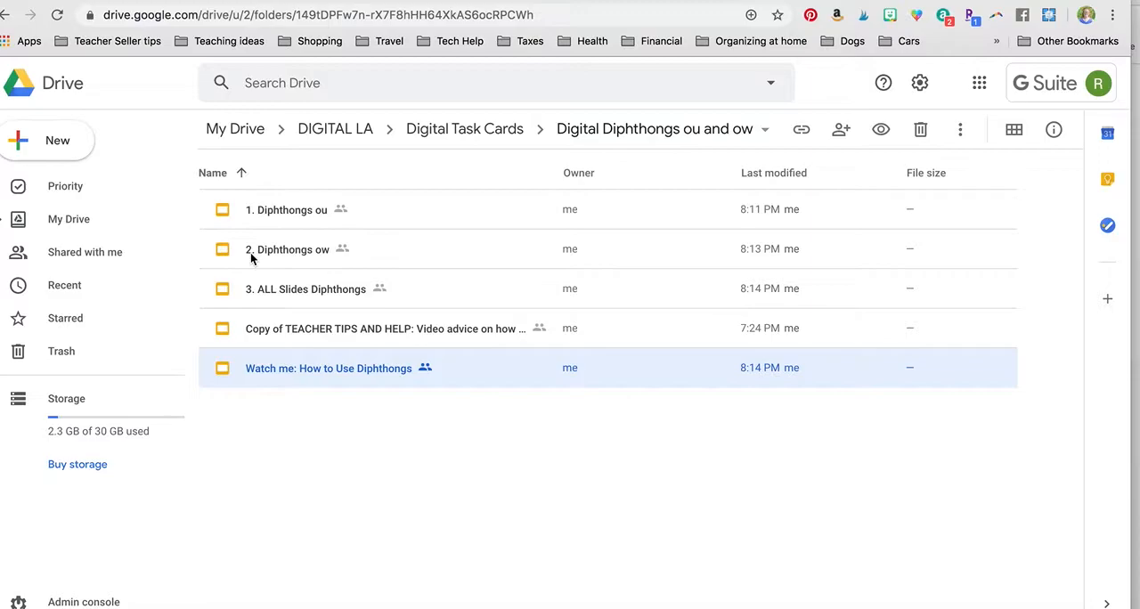
{"action": "mouse_move", "coordinate": [321, 288]}
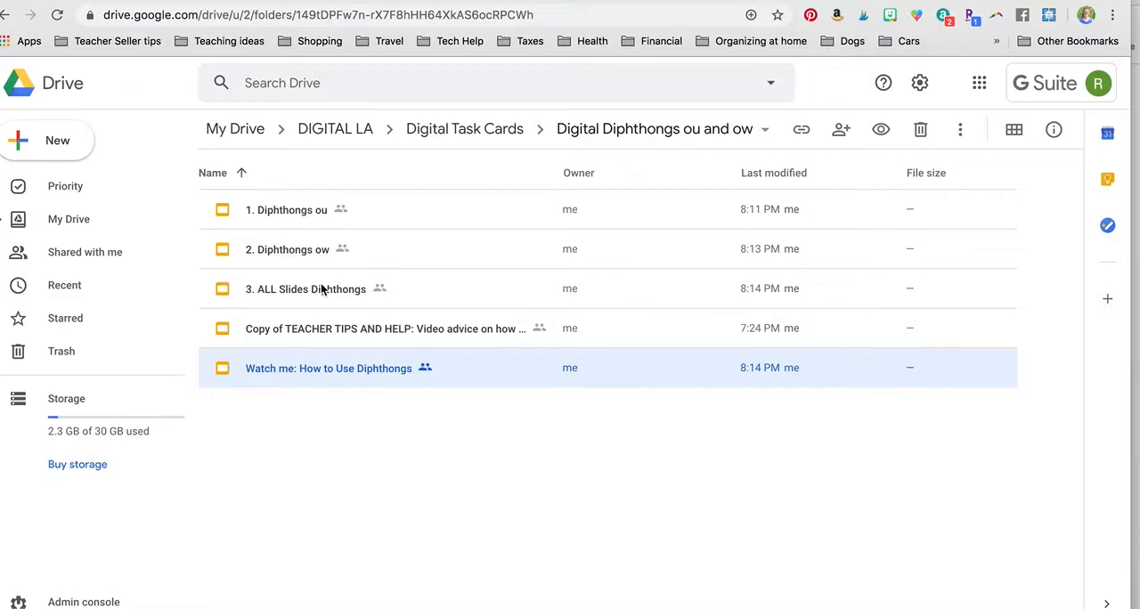
{"action": "mouse_move", "coordinate": [305, 288]}
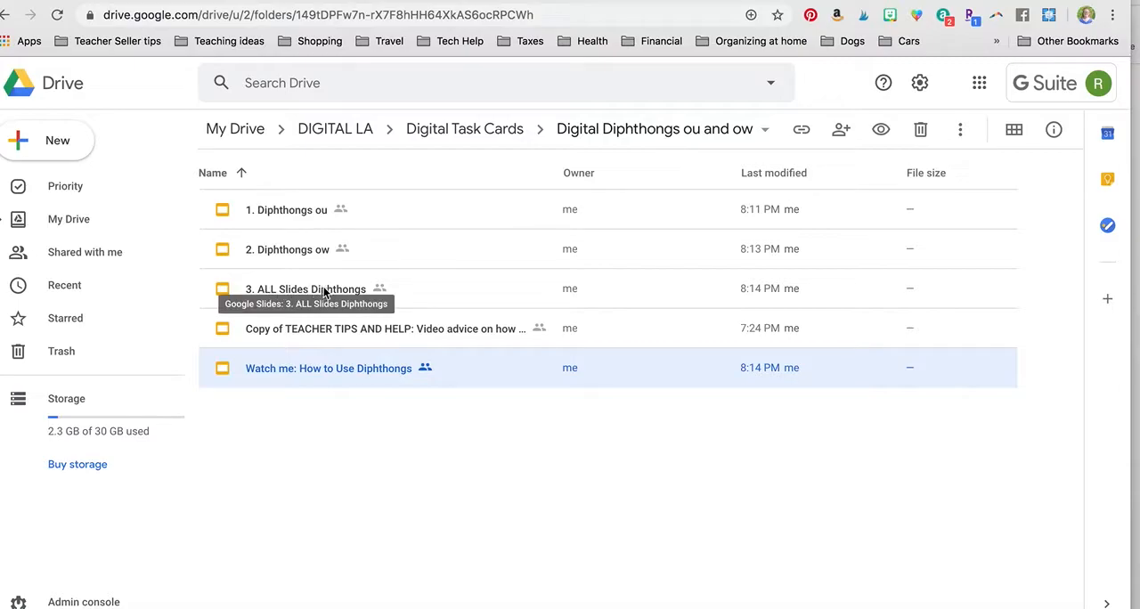
{"action": "mouse_move", "coordinate": [295, 210]}
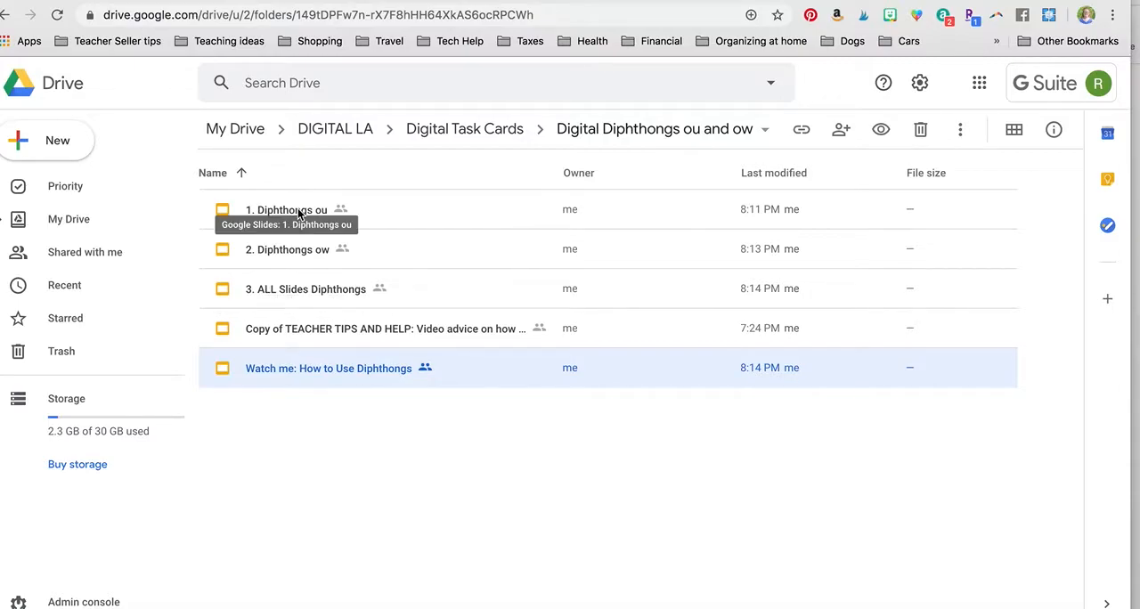
{"action": "mouse_move", "coordinate": [321, 249]}
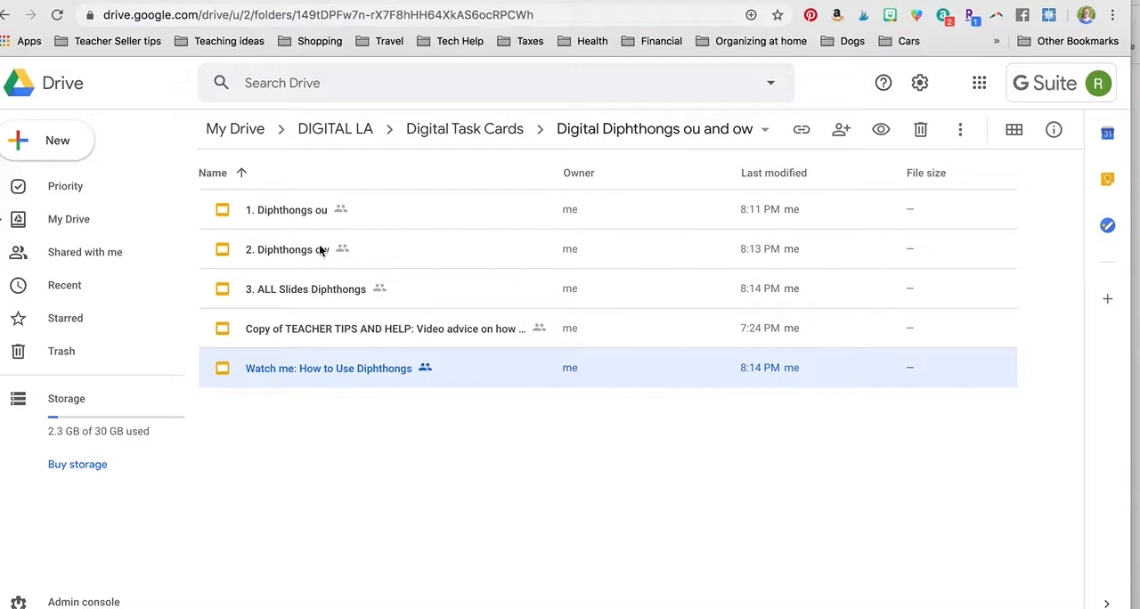
{"action": "mouse_move", "coordinate": [504, 5]}
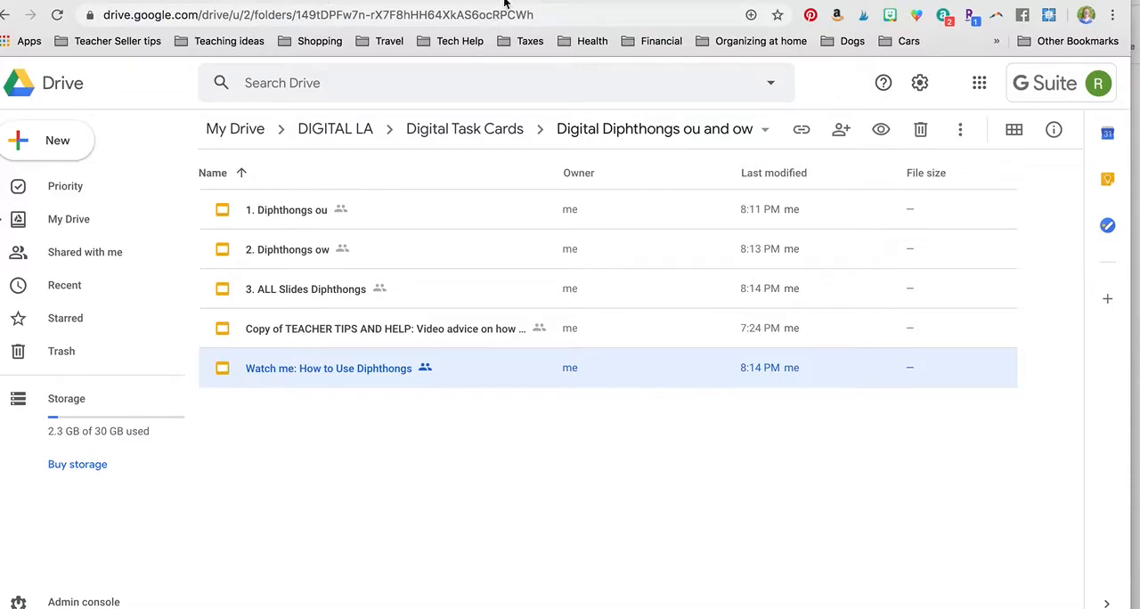
Step: Open '1. Diphthongs ou' and select the ou and s letter tiles
{"action": "double_click", "coordinate": [328, 368]}
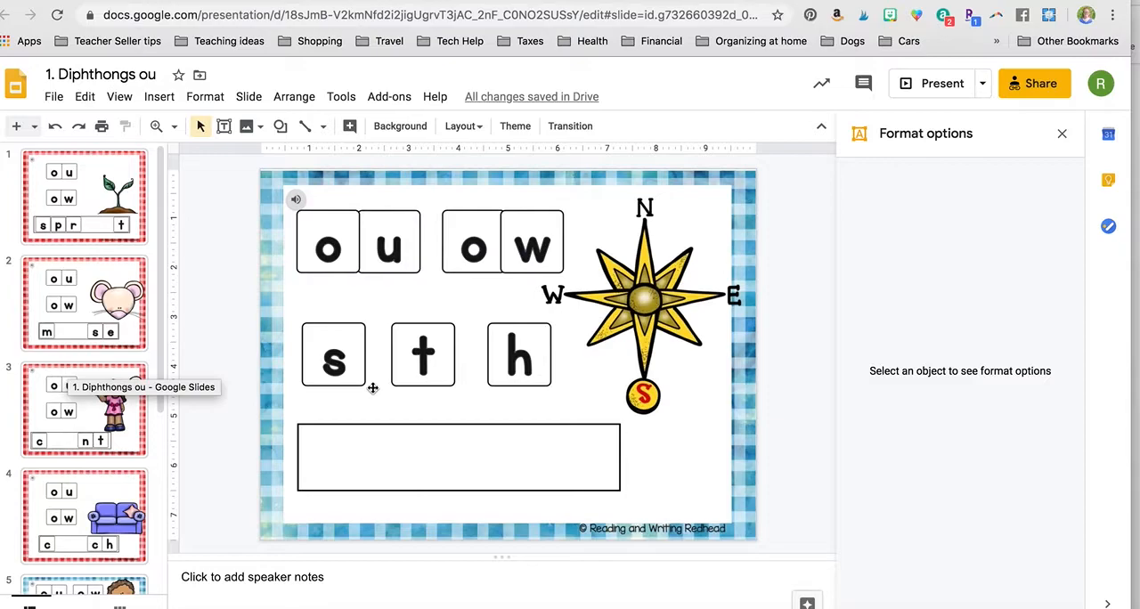
{"action": "mouse_move", "coordinate": [367, 357]}
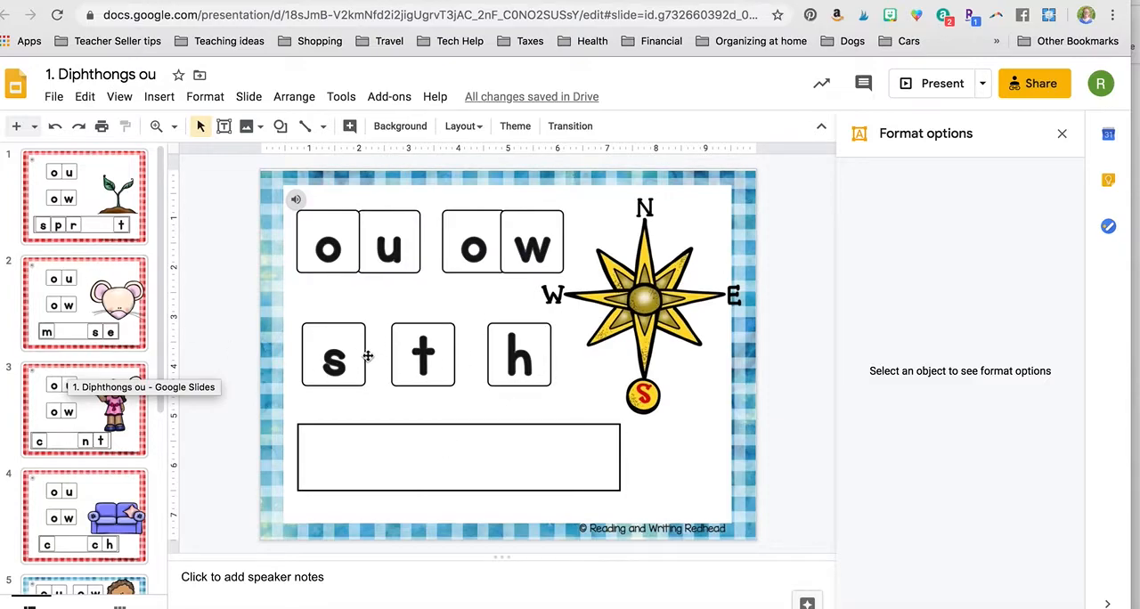
{"action": "left_click", "coordinate": [356, 240]}
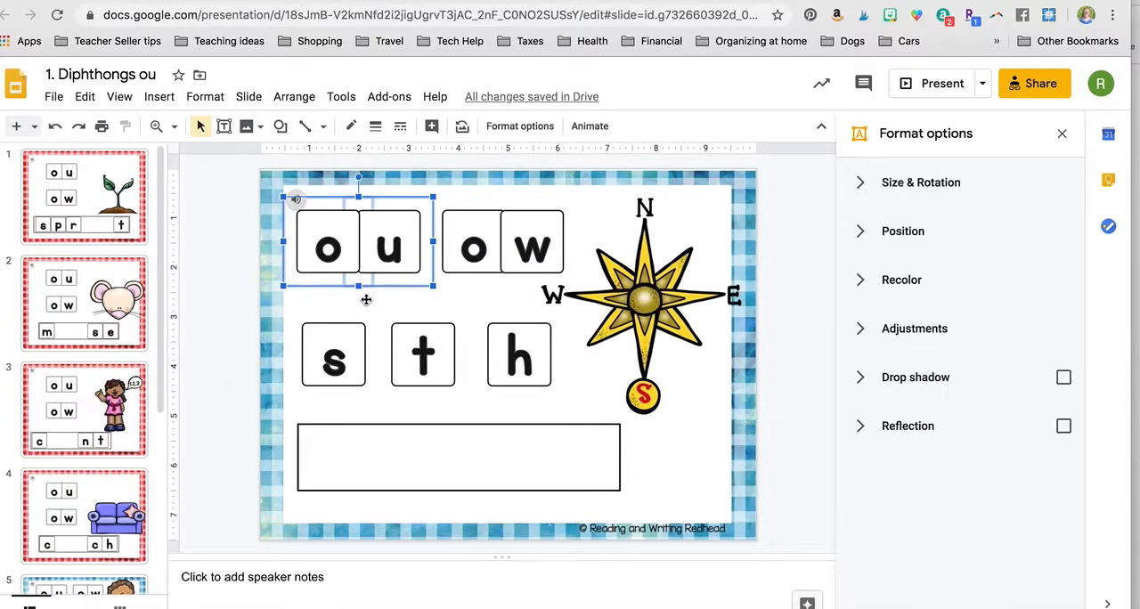
{"action": "mouse_move", "coordinate": [446, 298]}
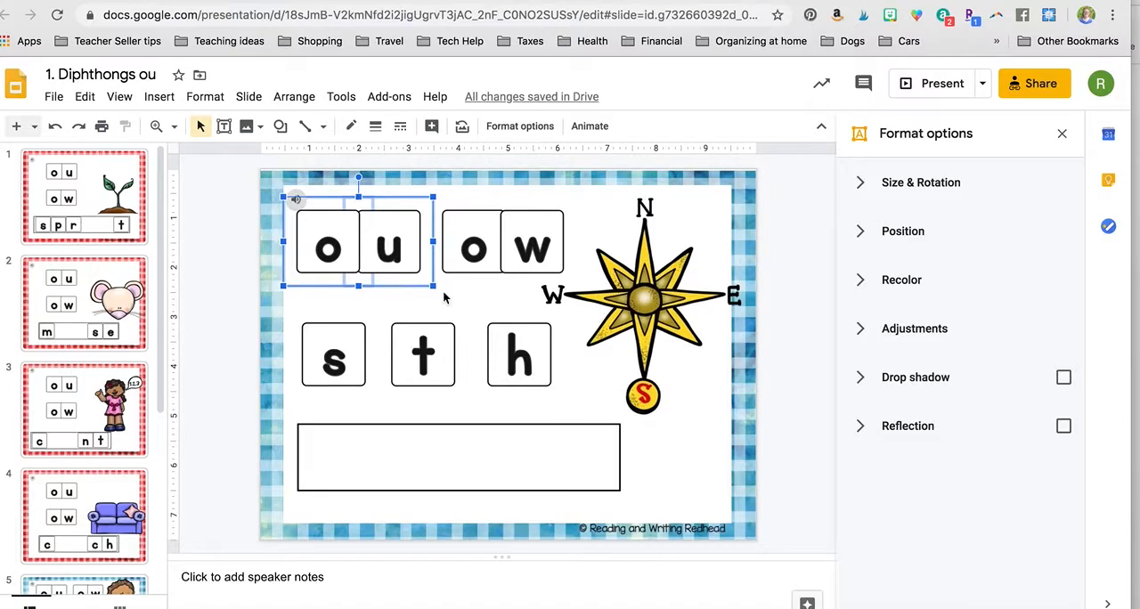
{"action": "mouse_move", "coordinate": [461, 332]}
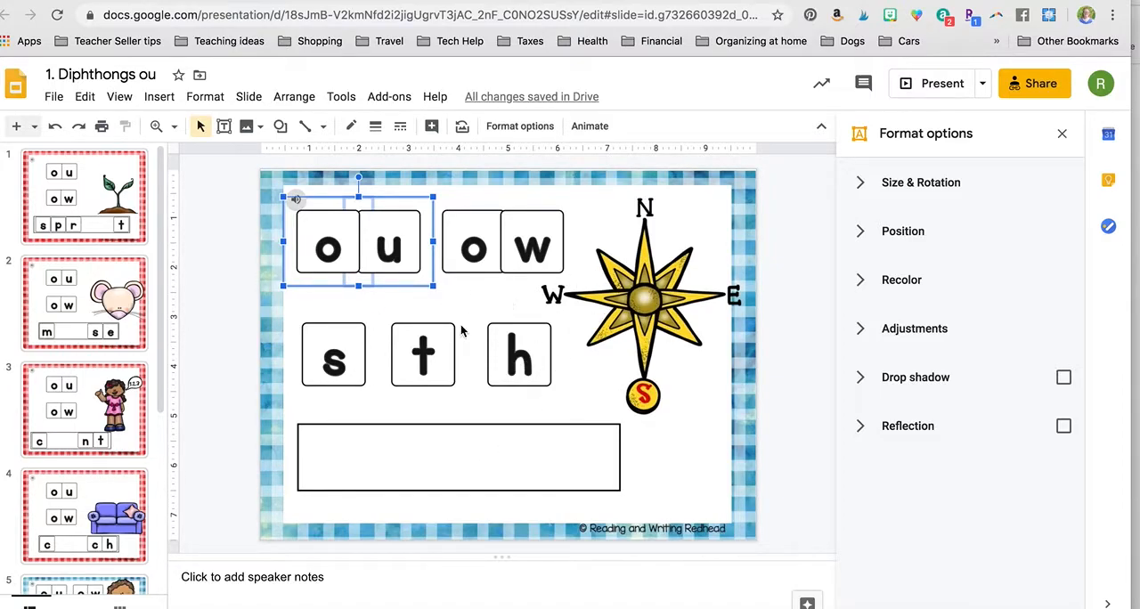
{"action": "left_click", "coordinate": [333, 355]}
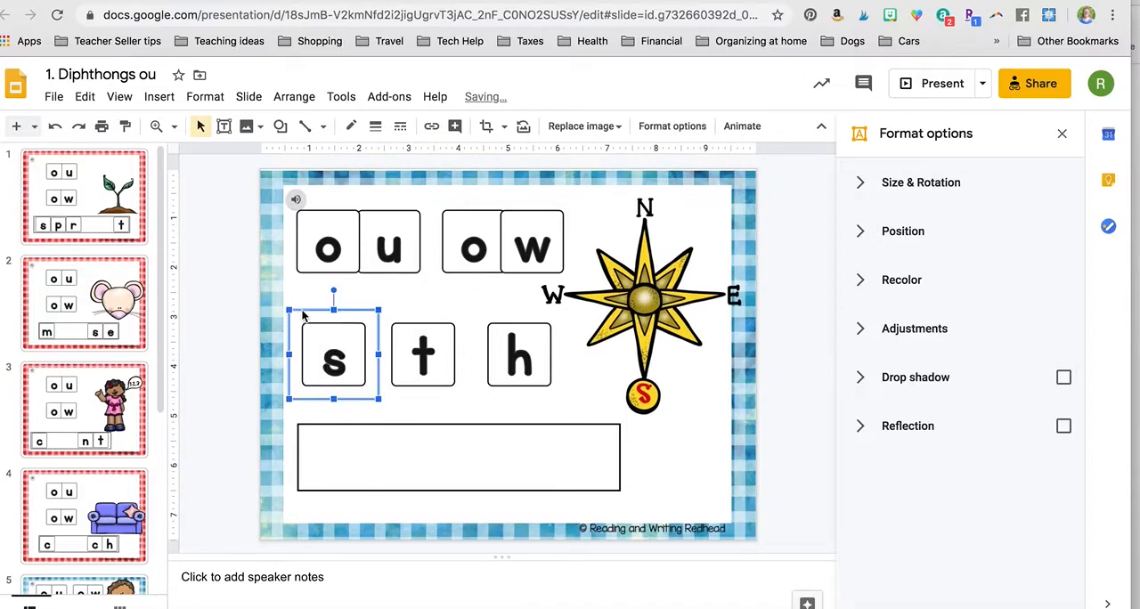
Step: Return to the sprout card, then bring up the '2. Diphthongs ow' presentation
{"action": "left_click", "coordinate": [295, 199]}
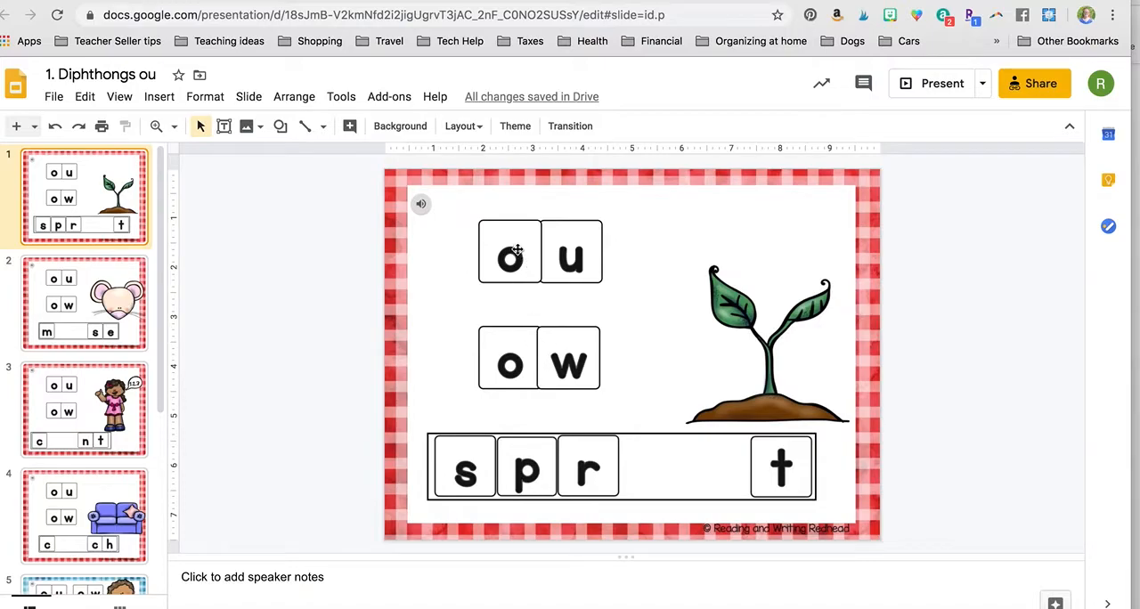
{"action": "left_click", "coordinate": [538, 357]}
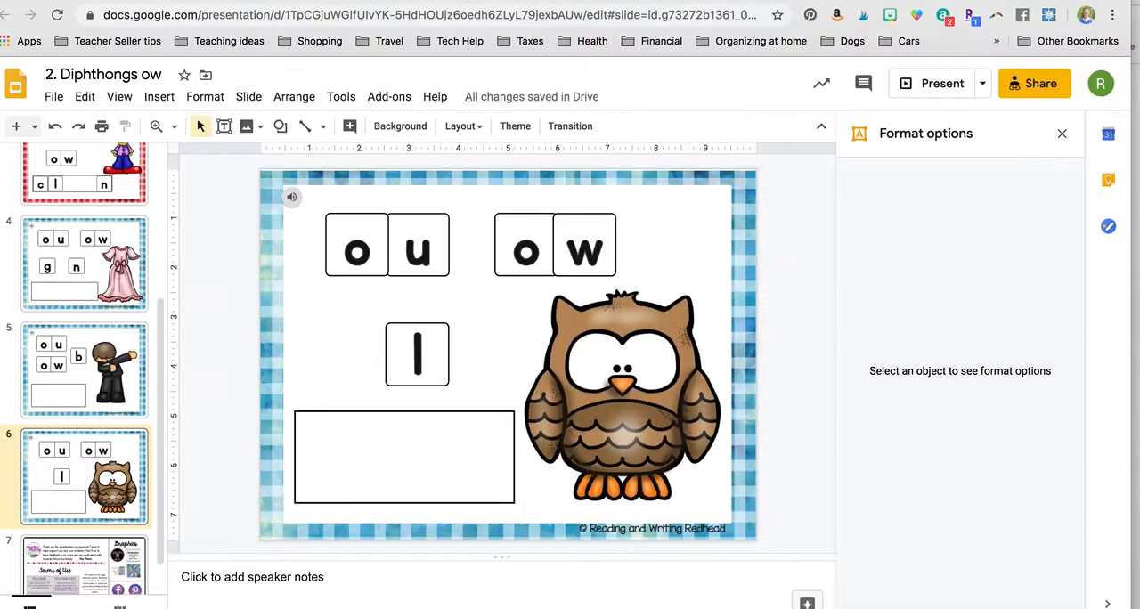
Step: View the bear card, hide Format options, then view the counting-girl card 'c_nt'
{"action": "left_click", "coordinate": [84, 196]}
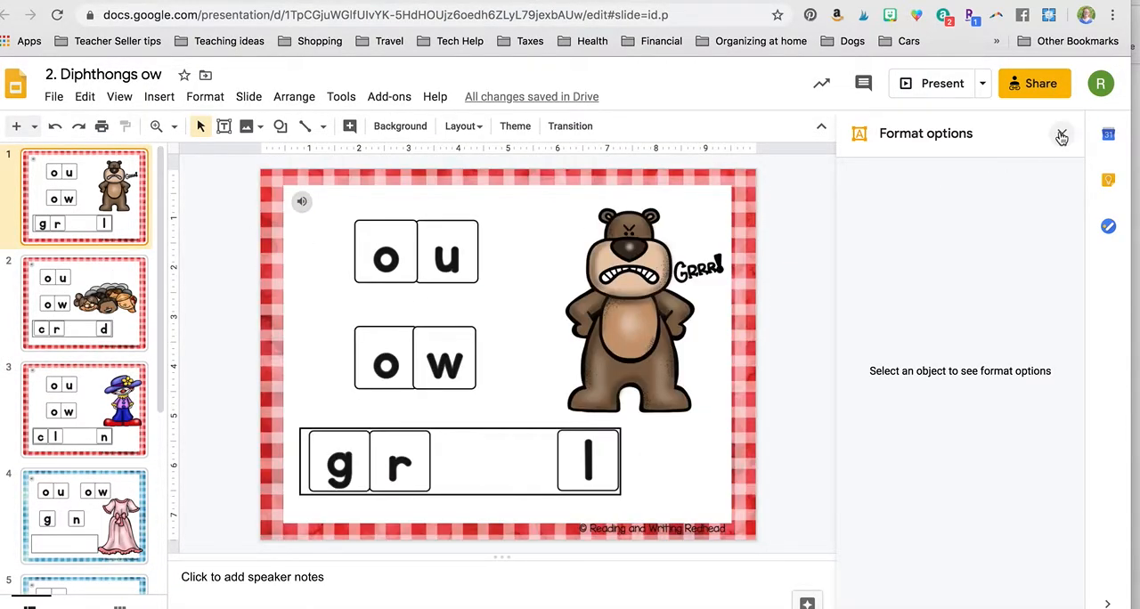
{"action": "left_click", "coordinate": [1062, 134]}
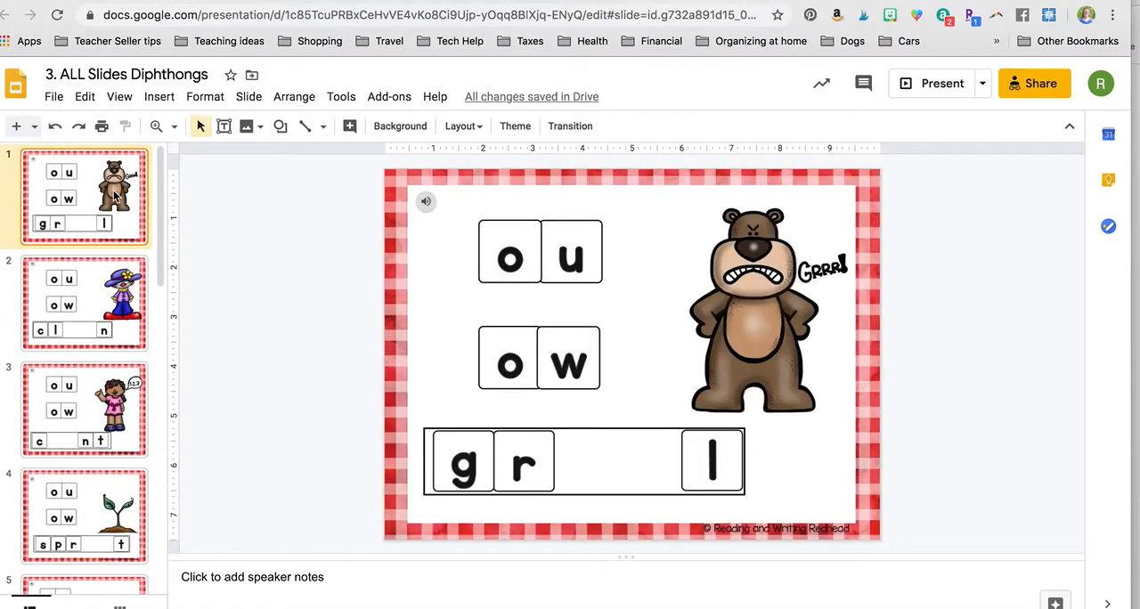
{"action": "left_click", "coordinate": [84, 408]}
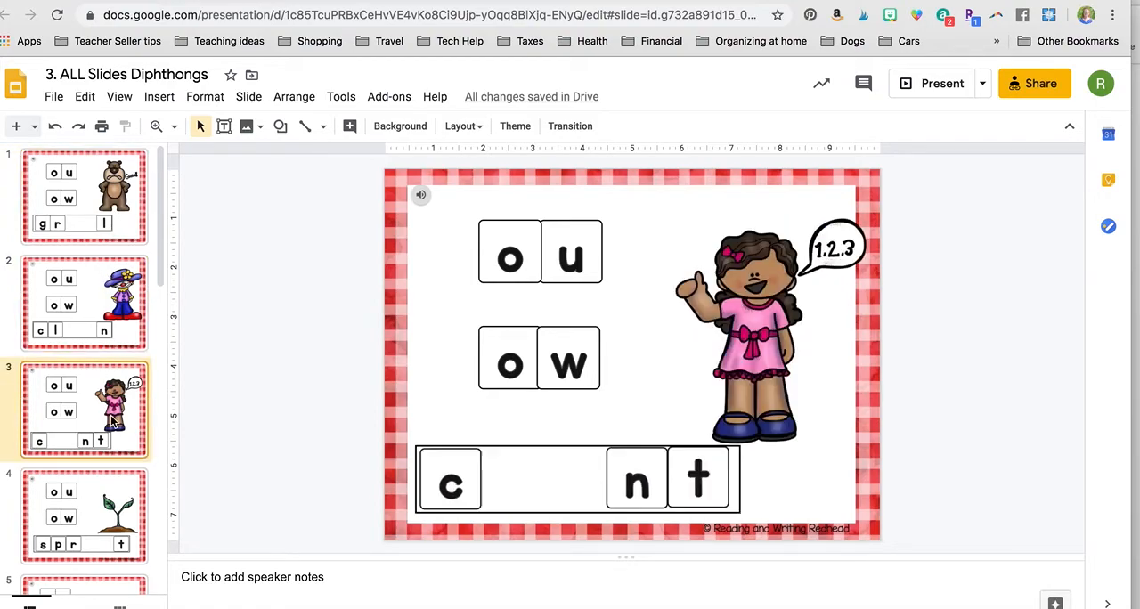